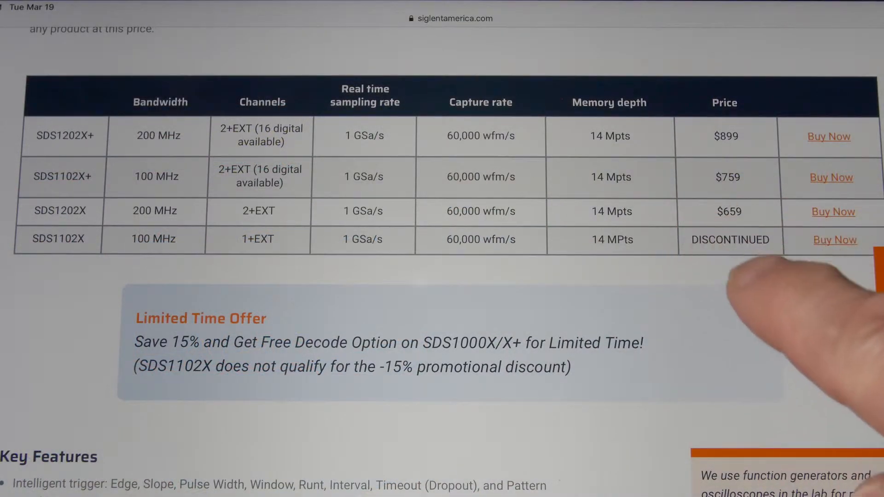
mouse_move(829, 129)
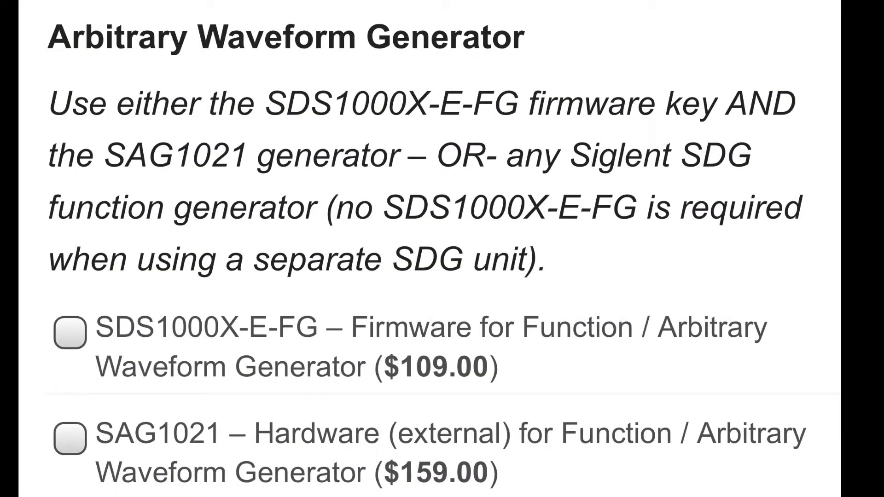
Scroll the SDS1000X-E product page past the AWG, MSO and Wi-Fi option checkboxes to the SDS1204X-E image.
scroll(down, 3)
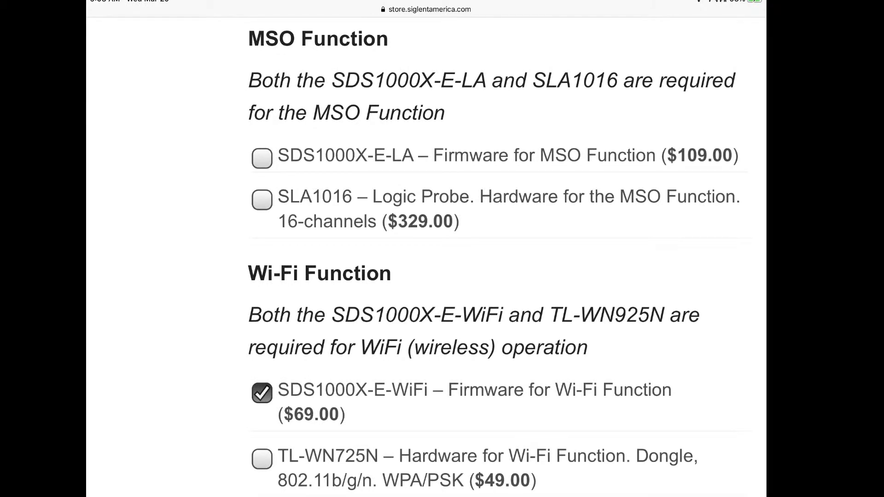
scroll(down, 3)
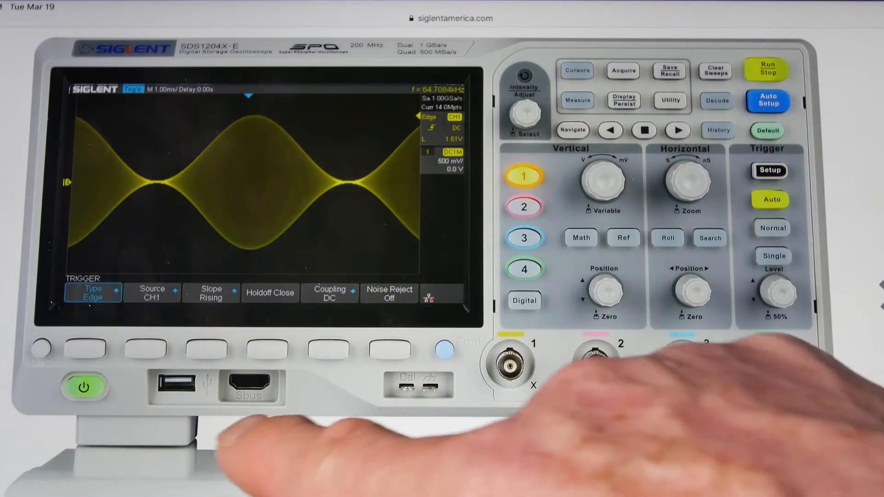
mouse_move(620, 366)
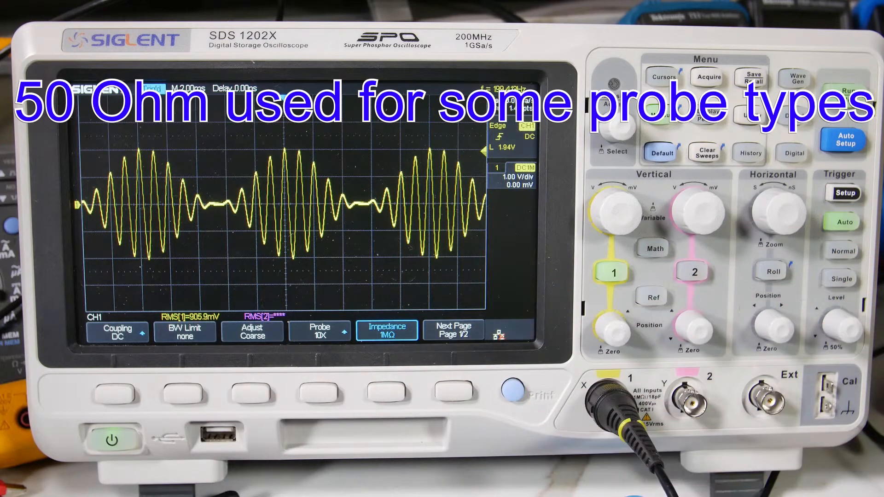
Bring up the CH1 menu on the scope, showing Impedance at 1 MΩ.
click(653, 248)
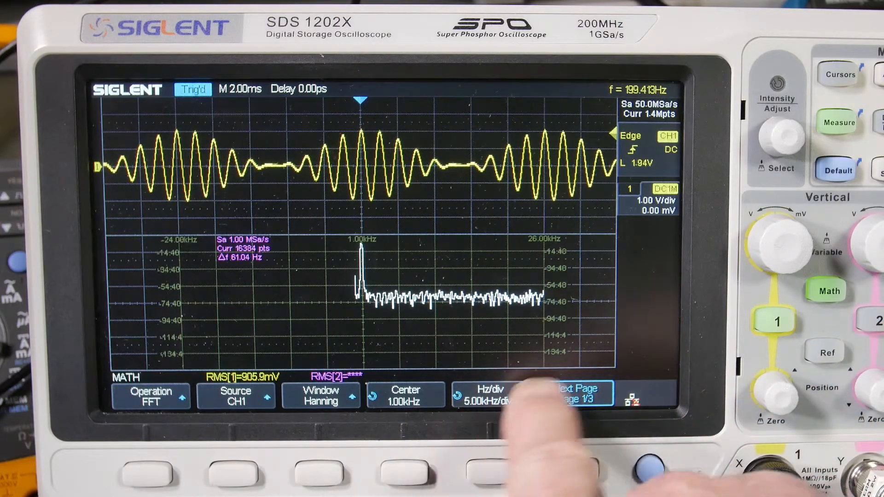
Run an FFT on CH1 with Hanning window, center 1.00 kHz, 5.00 kHz/div.
click(574, 395)
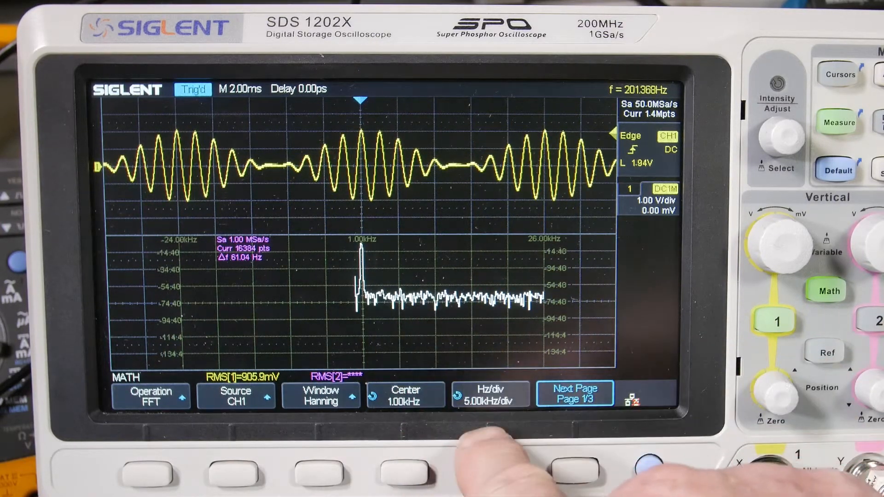